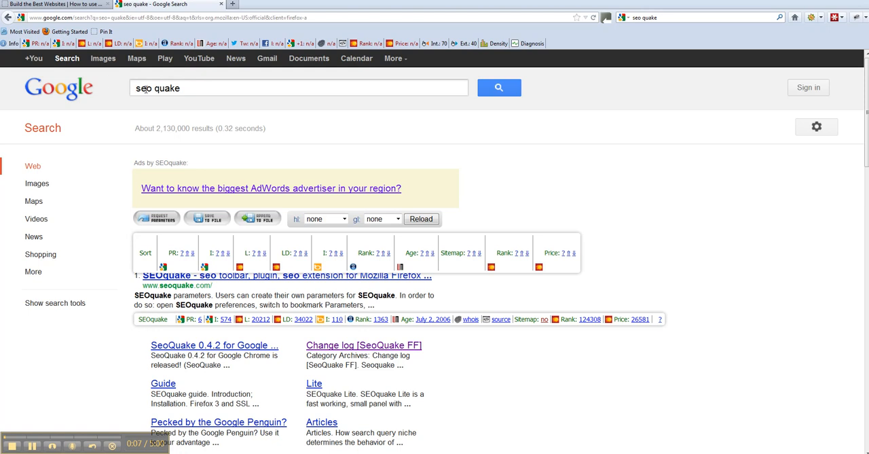
mouse_move(432, 109)
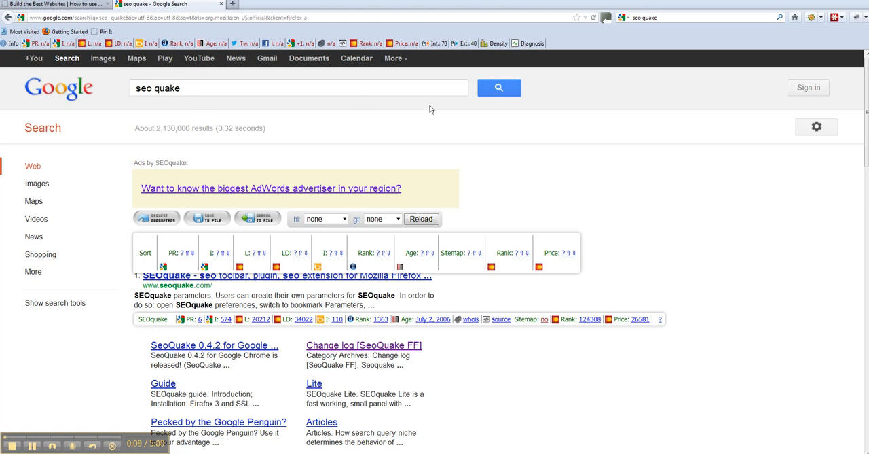
mouse_move(235, 259)
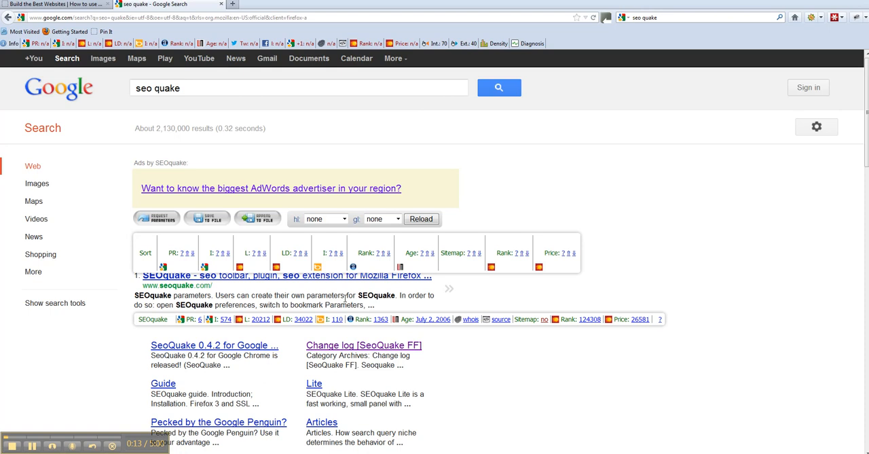
Step: Switch to the Build the Best Websites tab and open the 'Blogging with WordPress' post
scroll(down, 3)
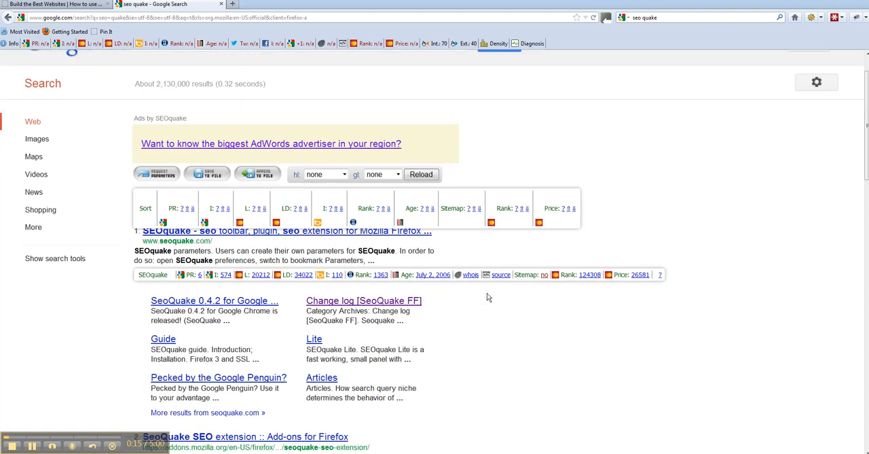
scroll(down, 3)
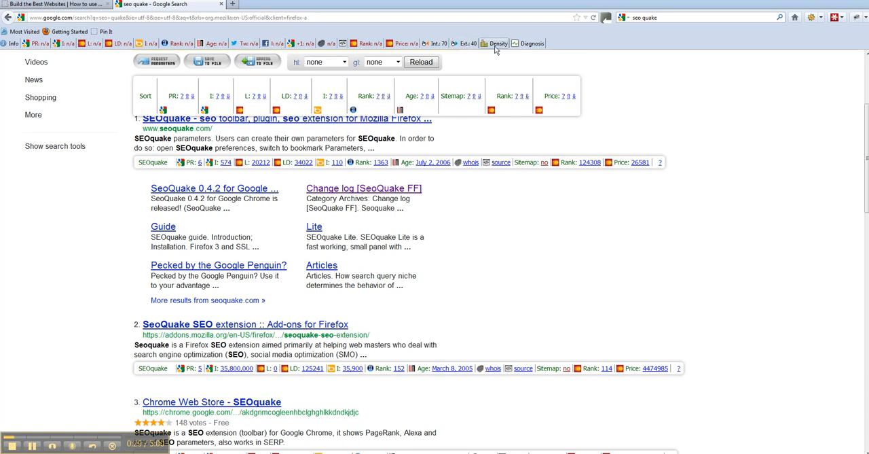
mouse_move(55, 67)
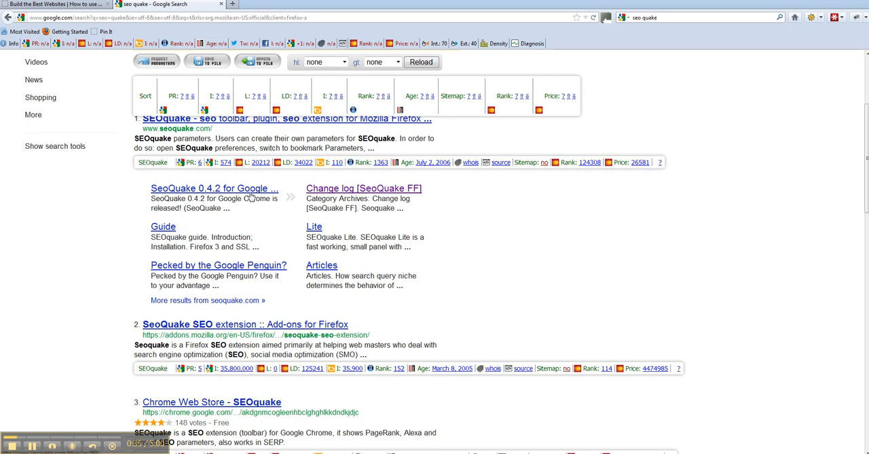
mouse_move(220, 302)
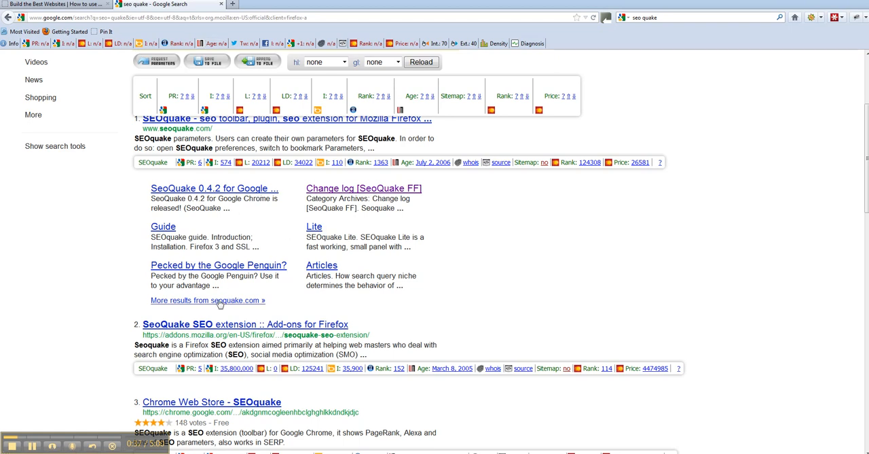
mouse_move(158, 269)
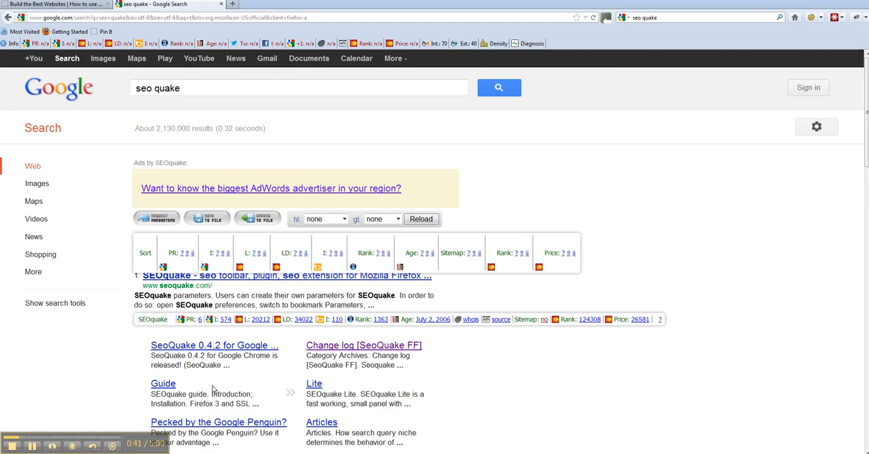
mouse_move(217, 355)
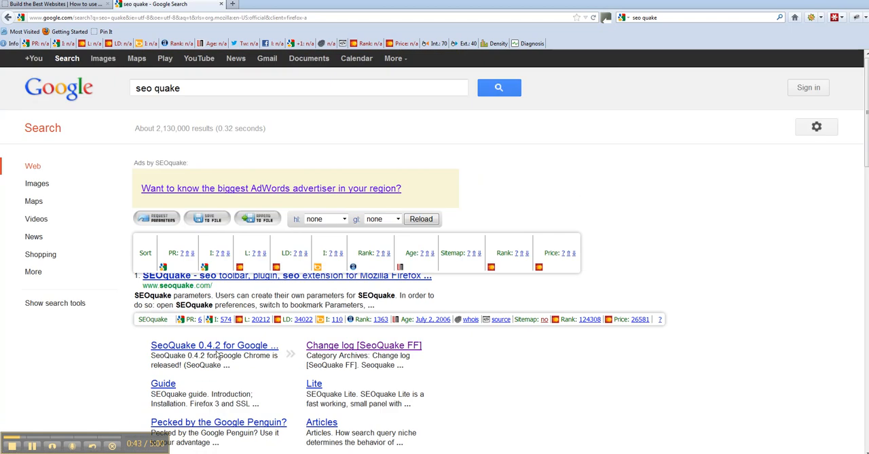
scroll(down, 3)
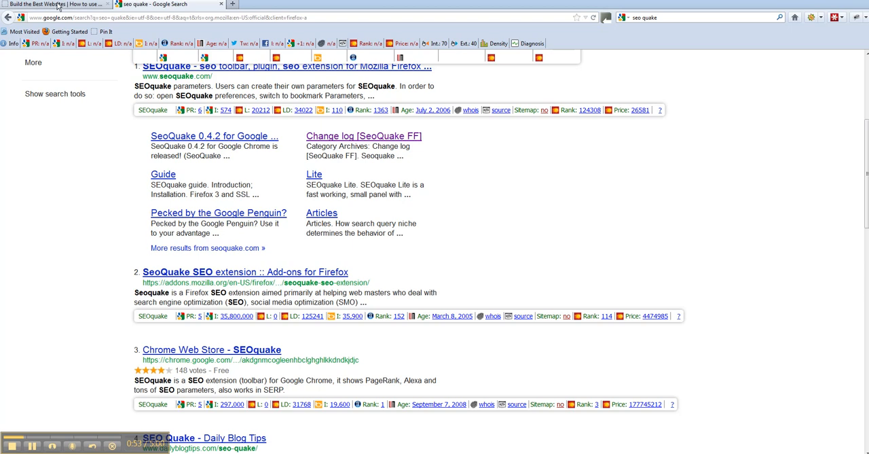
click(51, 4)
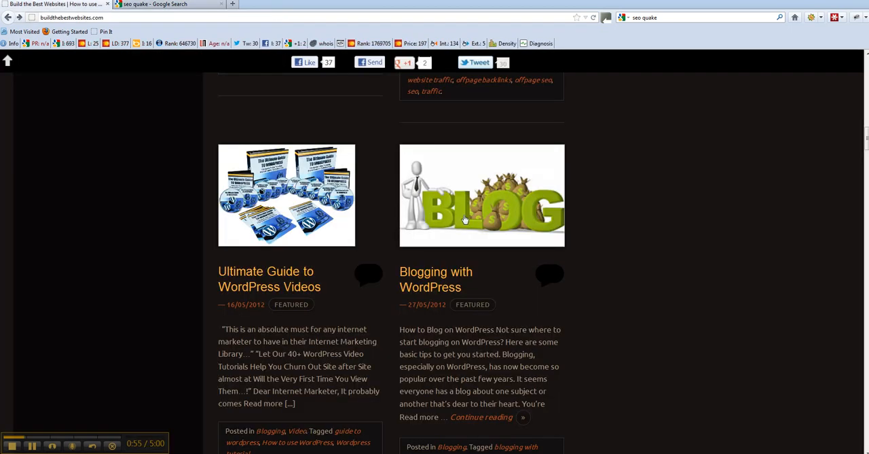
mouse_move(429, 272)
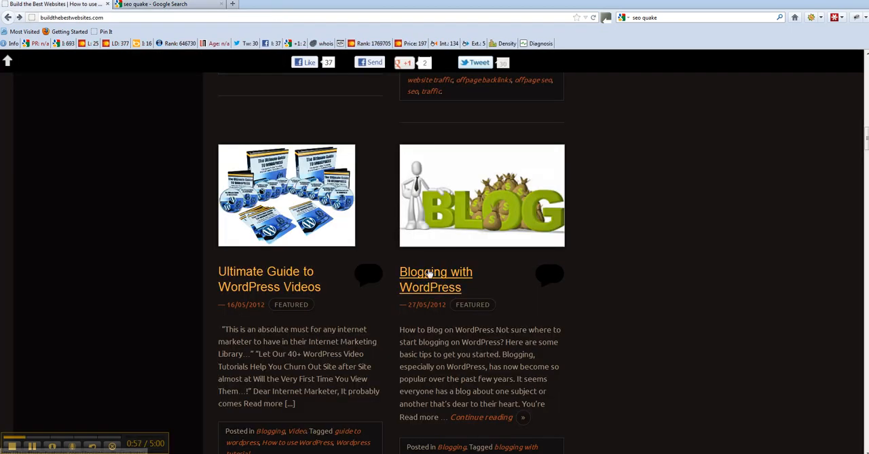
click(429, 271)
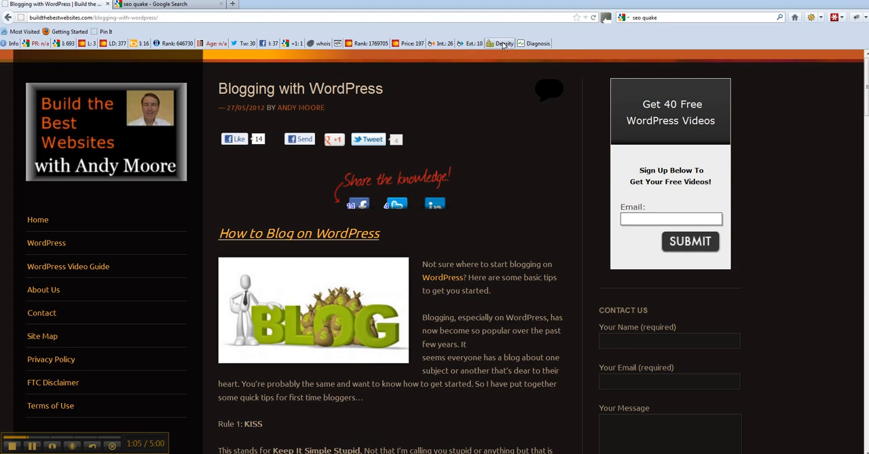
mouse_move(542, 72)
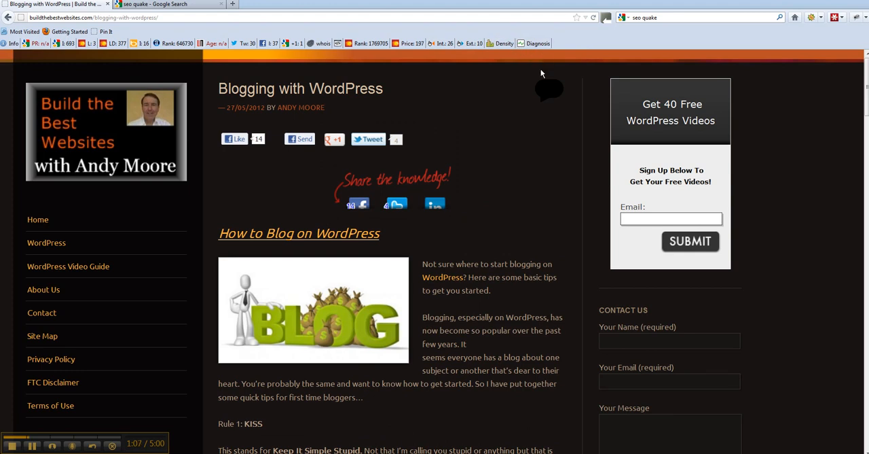
mouse_move(533, 66)
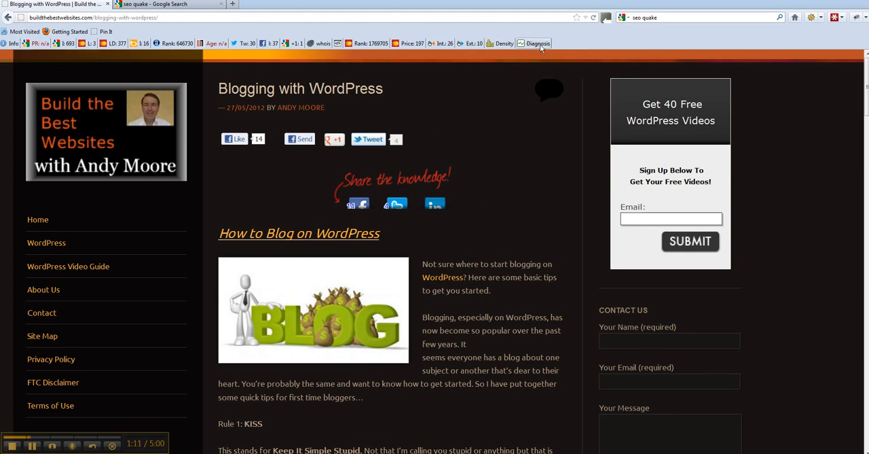
mouse_move(285, 225)
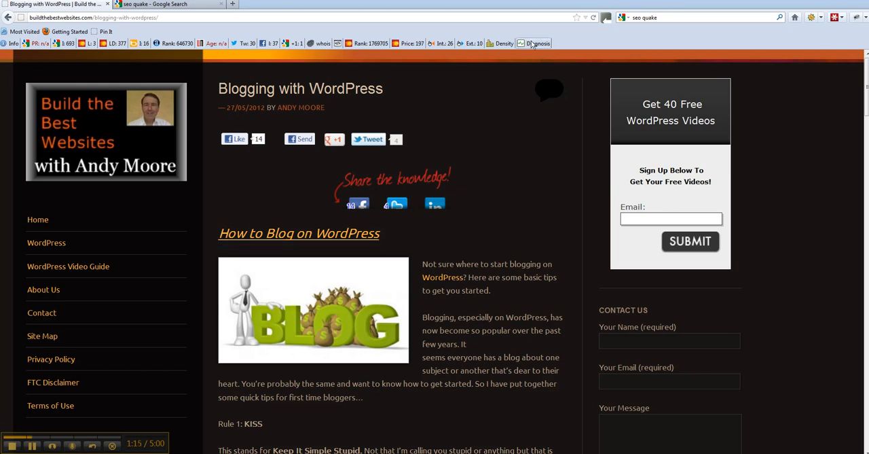
Step: Run SEOquake Diagnosis on the Blogging with WordPress post from the toolbar
click(537, 43)
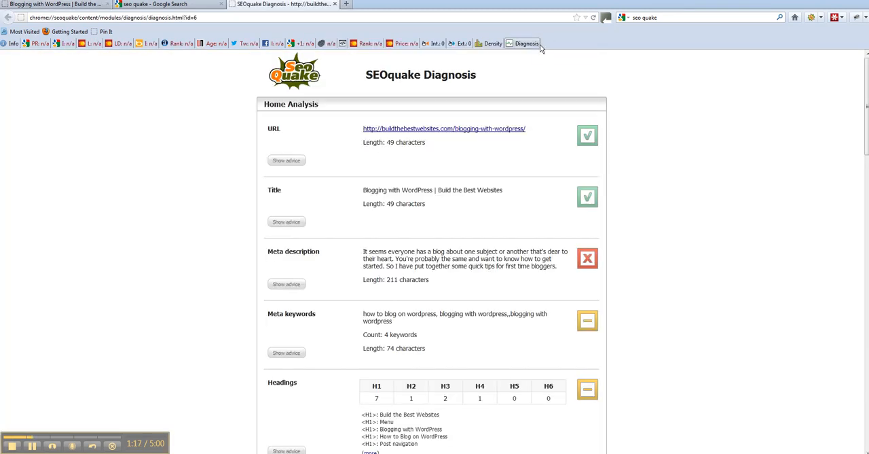
mouse_move(285, 140)
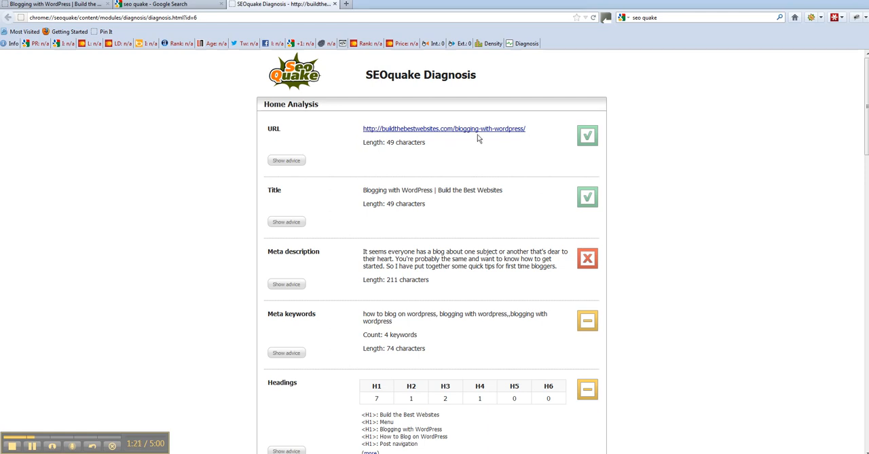
mouse_move(484, 134)
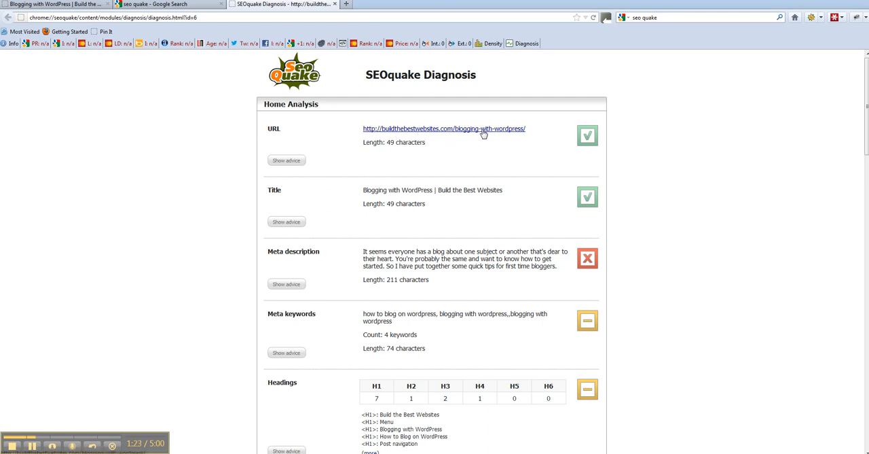
mouse_move(488, 135)
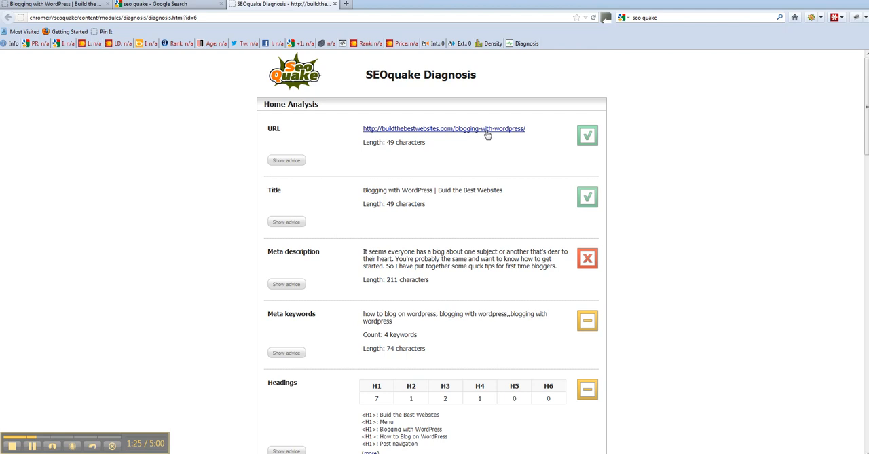
mouse_move(551, 141)
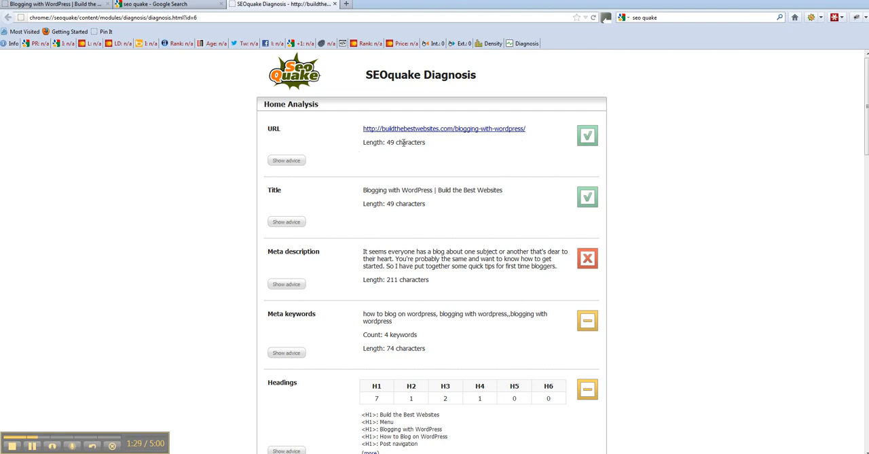
mouse_move(634, 128)
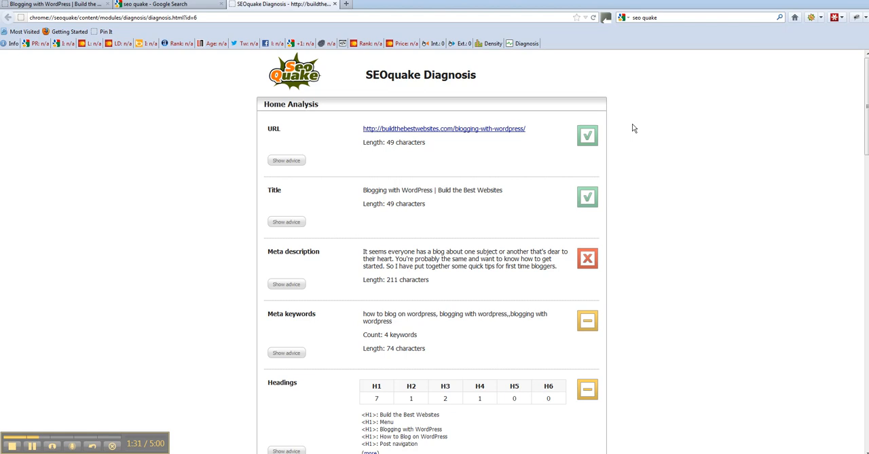
mouse_move(376, 189)
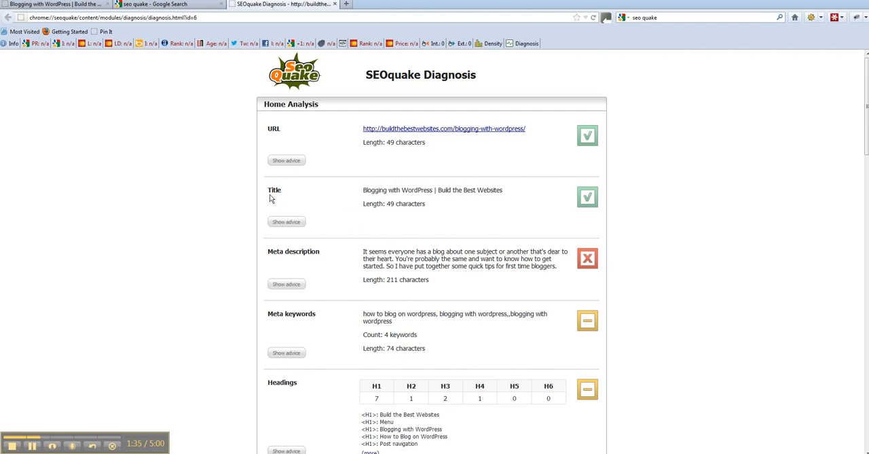
mouse_move(435, 205)
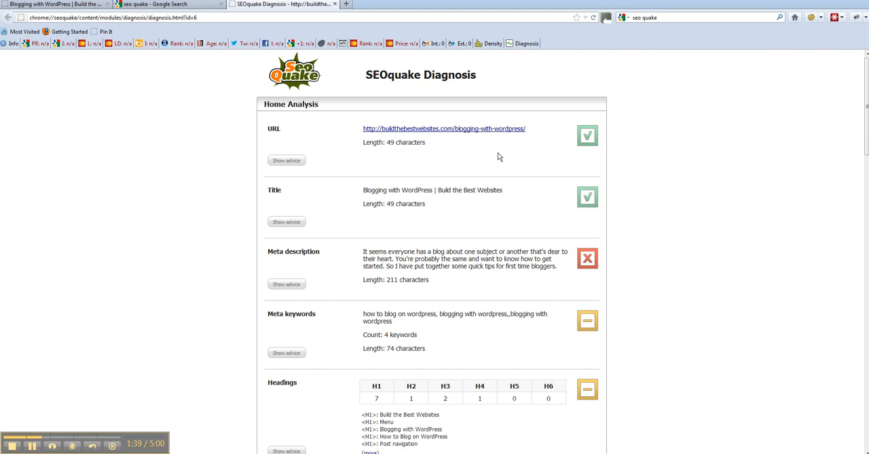
mouse_move(314, 270)
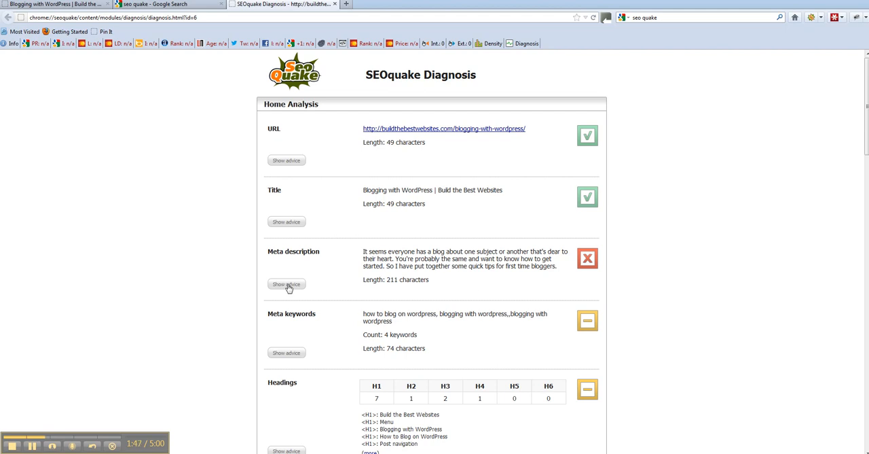
Step: Show, then hide, the advice on the 211-character meta description (recommended 70–160)
click(286, 284)
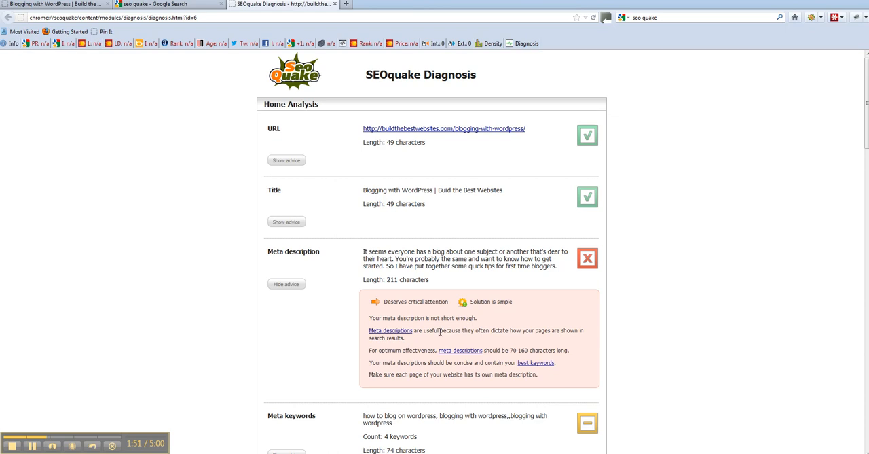
mouse_move(596, 274)
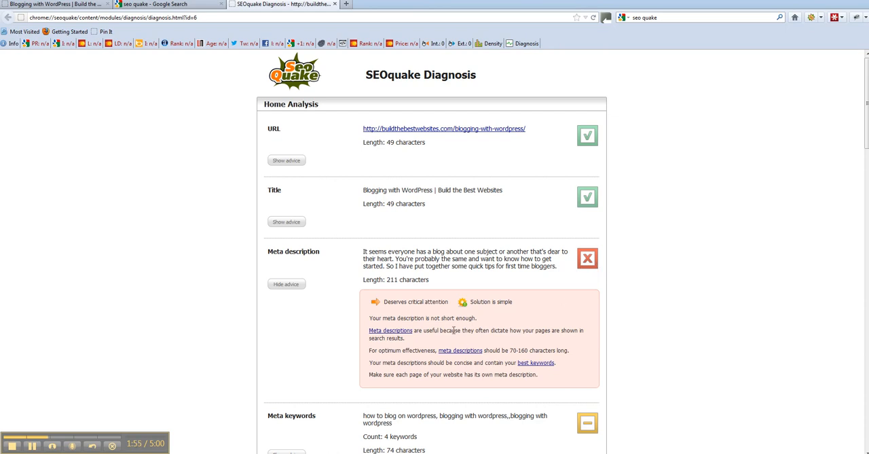
mouse_move(486, 362)
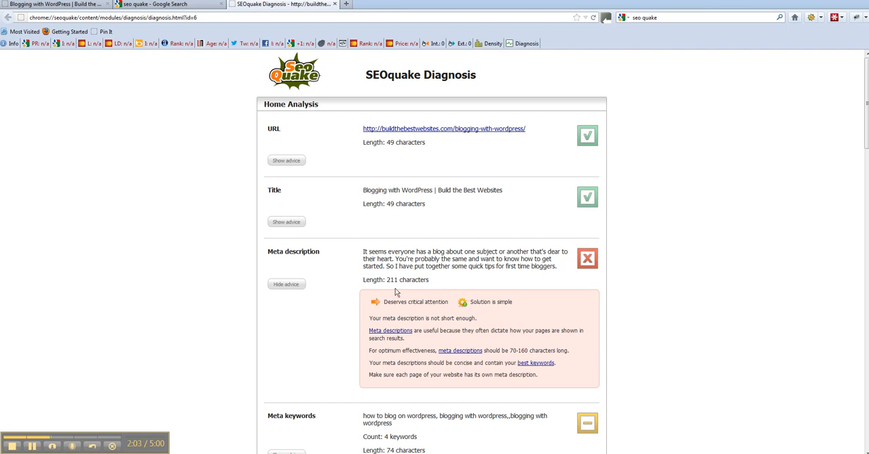
mouse_move(274, 299)
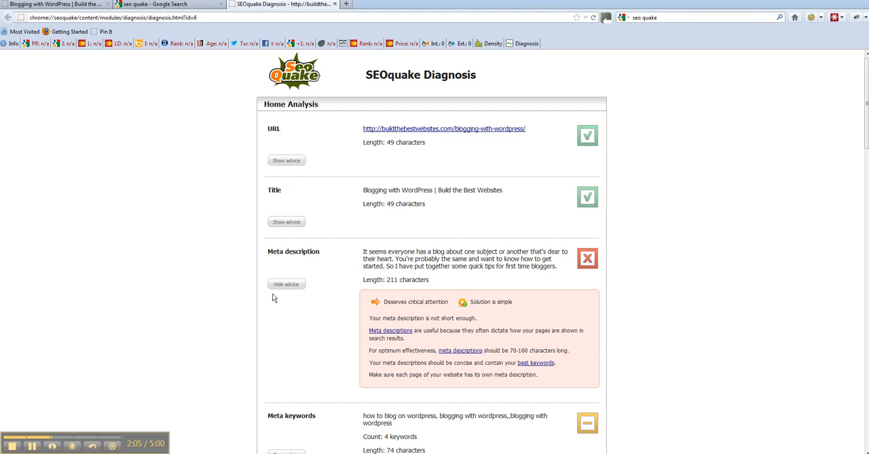
mouse_move(602, 119)
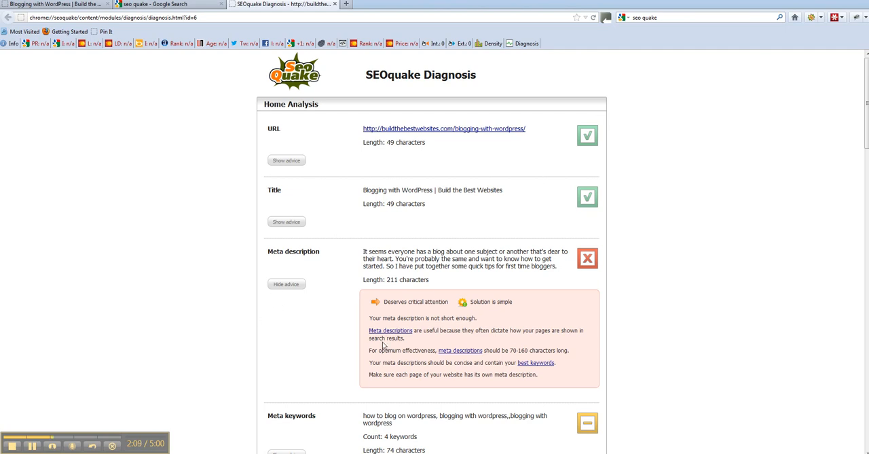
click(285, 283)
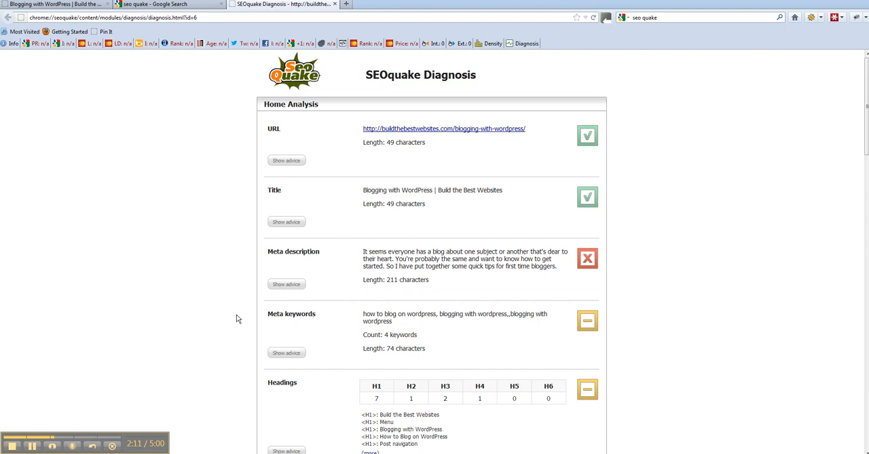
mouse_move(473, 334)
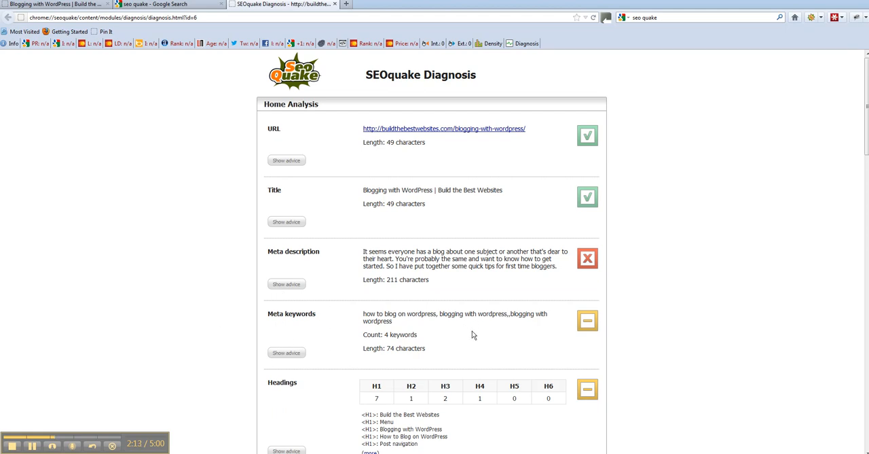
mouse_move(403, 338)
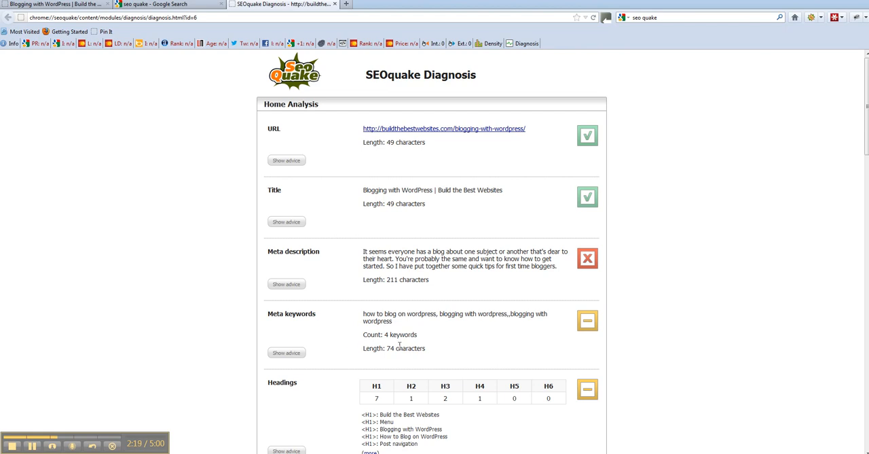
mouse_move(398, 334)
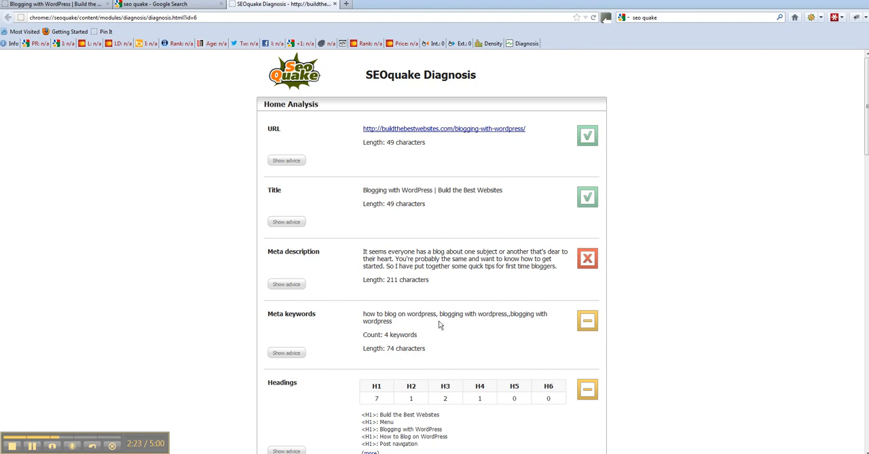
mouse_move(344, 345)
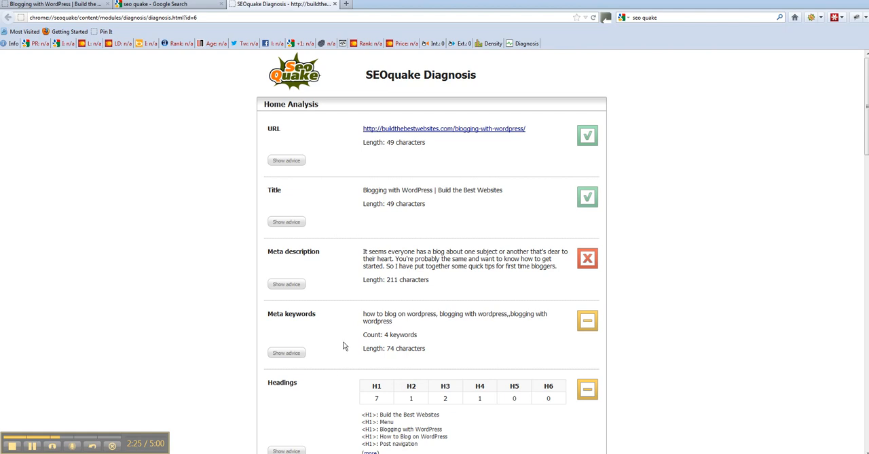
Step: Scroll down to Headings and show its advice (moderate attention, simple solution)
scroll(down, 3)
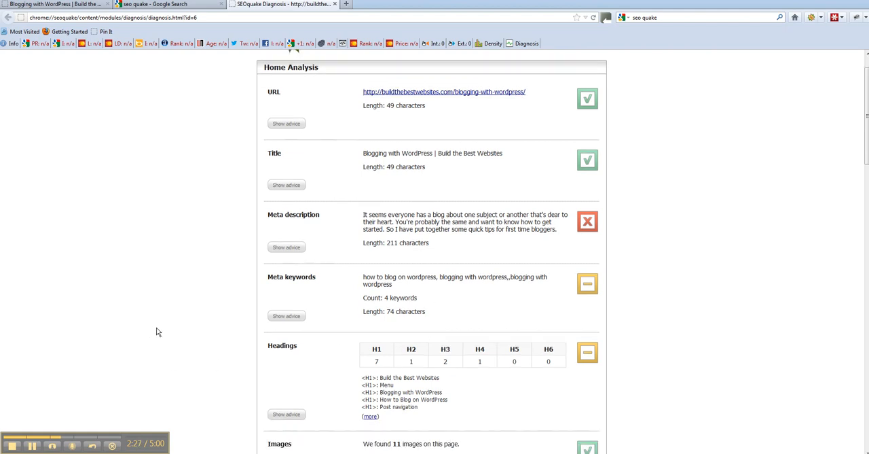
scroll(down, 3)
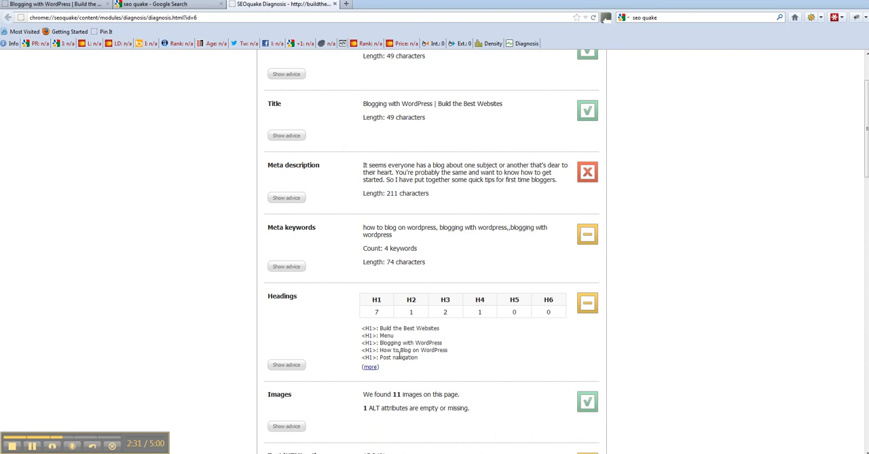
mouse_move(423, 340)
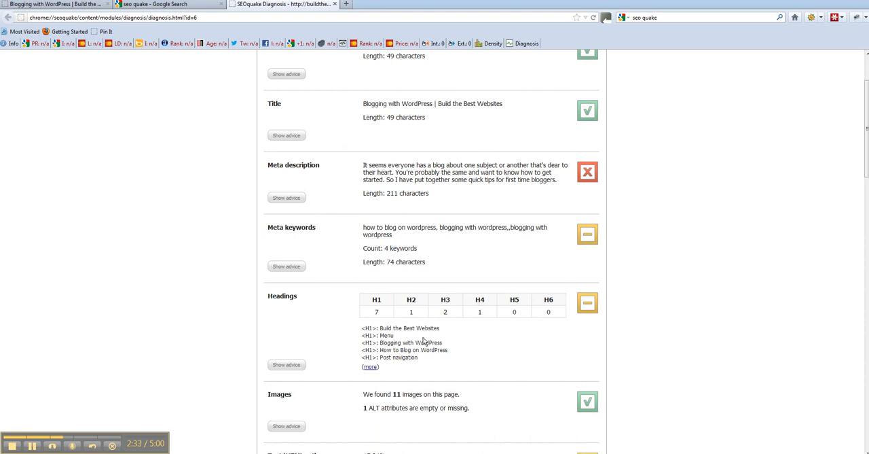
click(286, 364)
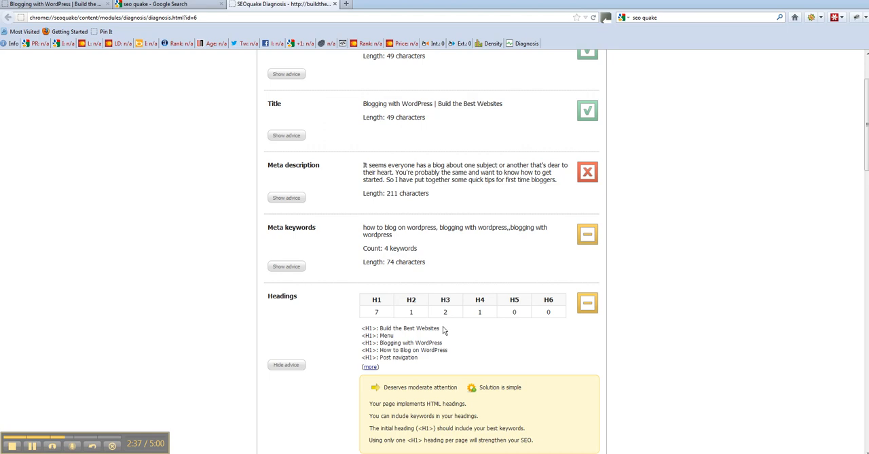
mouse_move(374, 344)
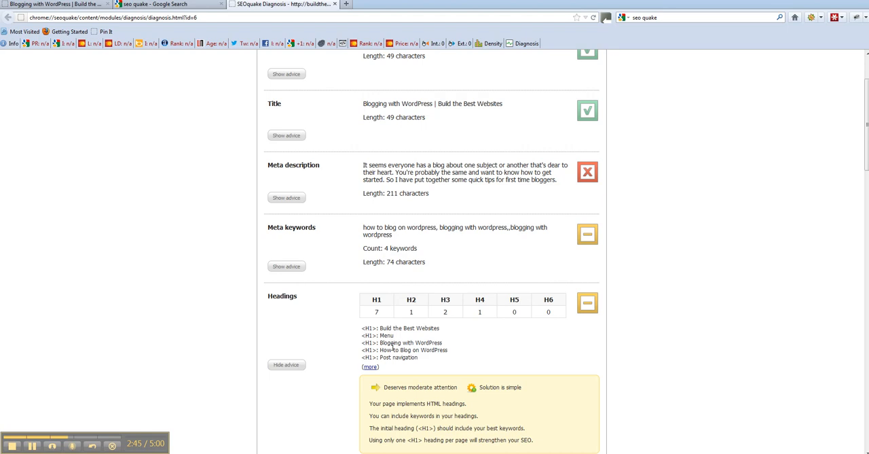
mouse_move(336, 348)
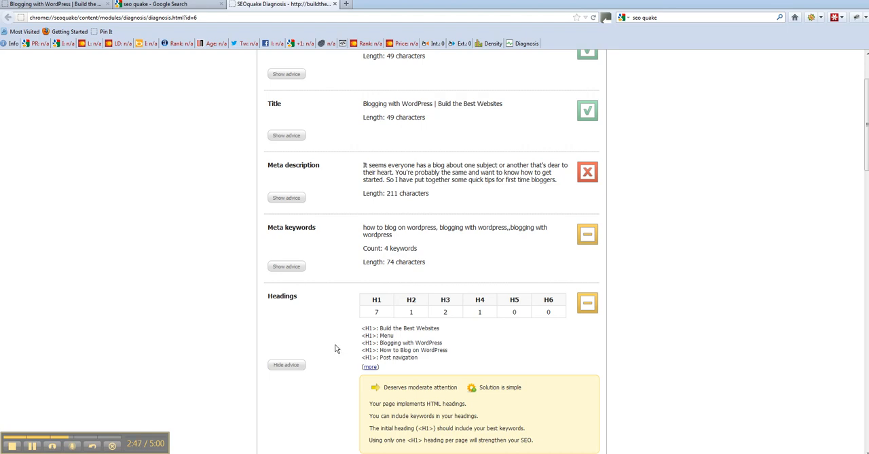
Step: Scroll past the Headings advice to Images, Text/HTML ratio 15.34% and Frames
scroll(down, 3)
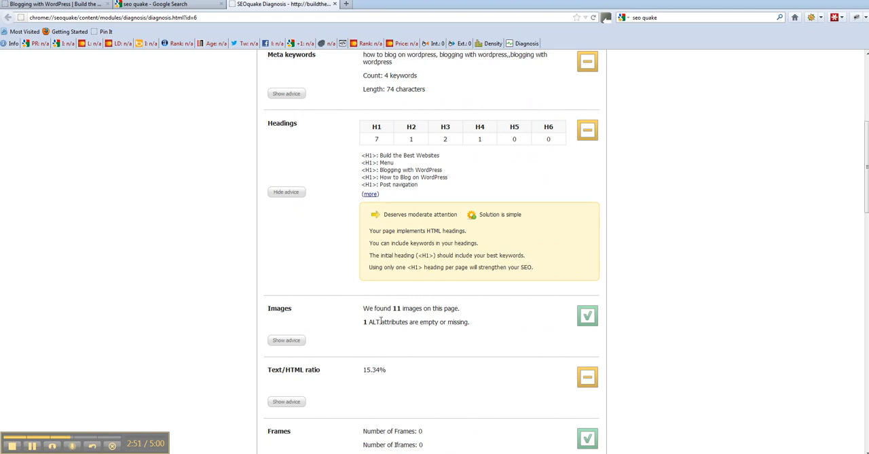
mouse_move(400, 342)
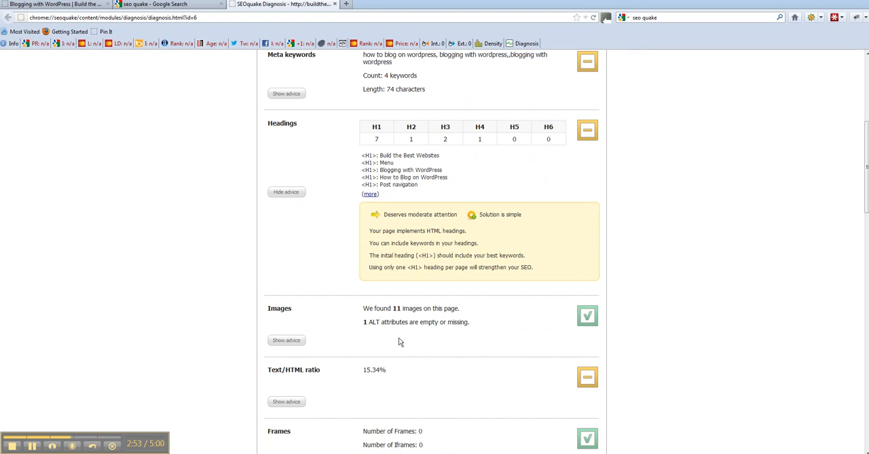
mouse_move(470, 332)
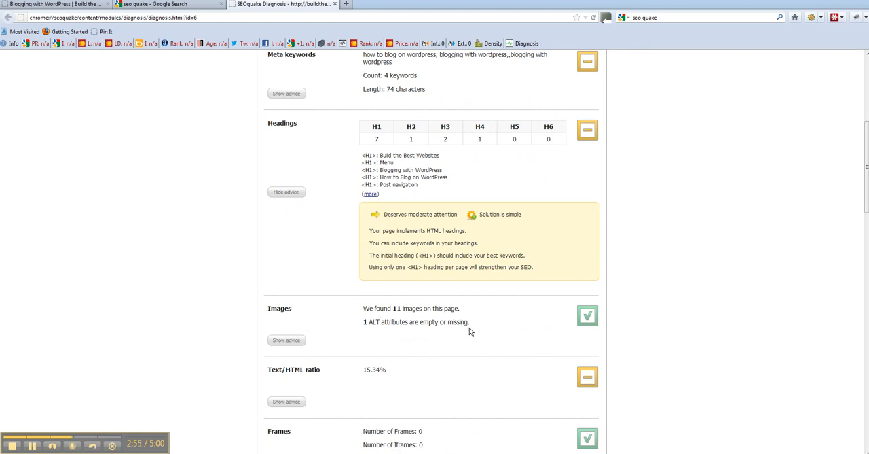
mouse_move(391, 322)
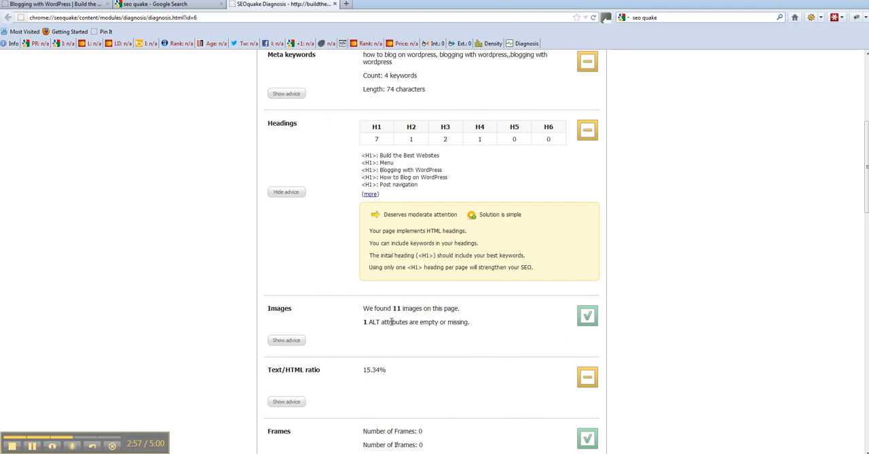
mouse_move(404, 326)
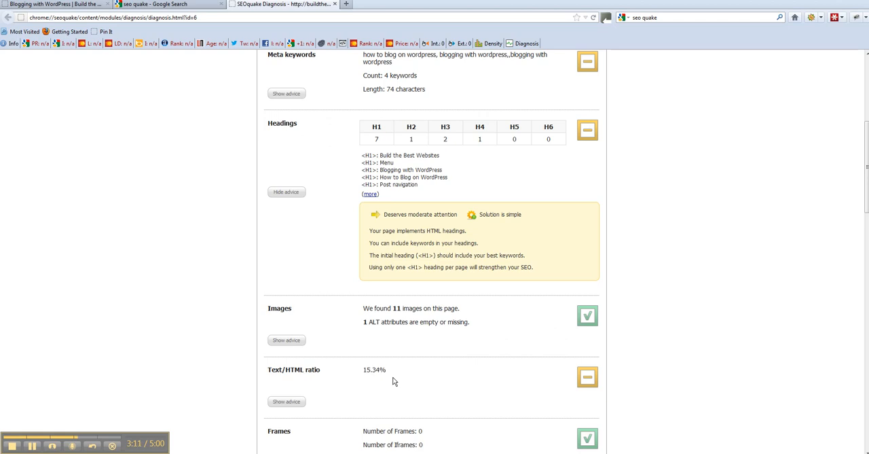
mouse_move(288, 402)
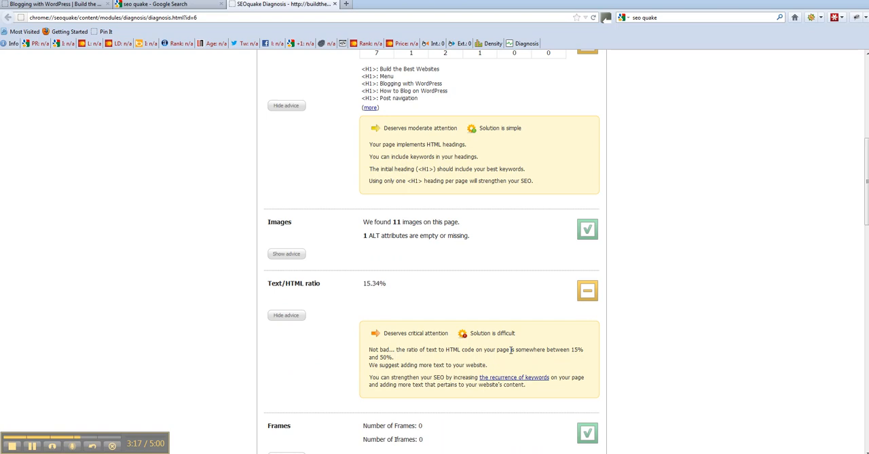
mouse_move(420, 381)
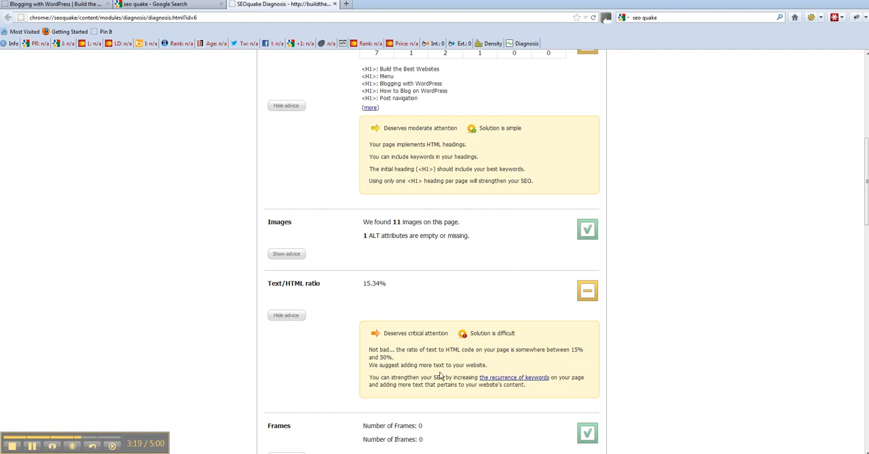
mouse_move(386, 308)
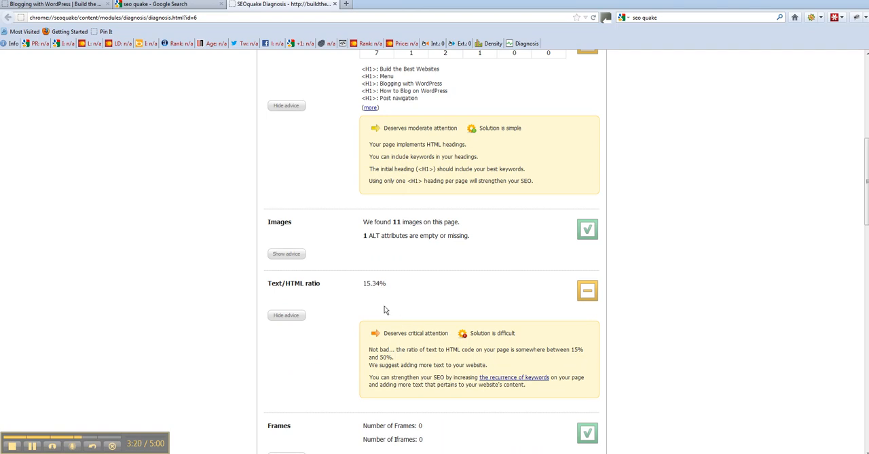
mouse_move(405, 293)
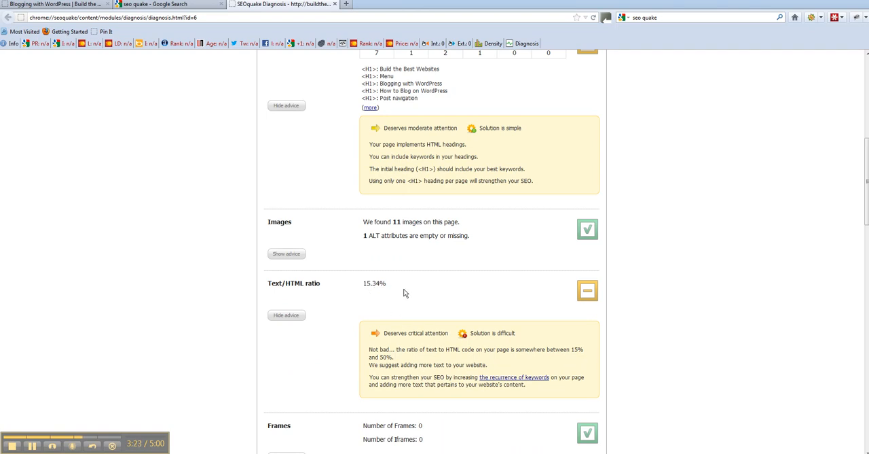
mouse_move(503, 387)
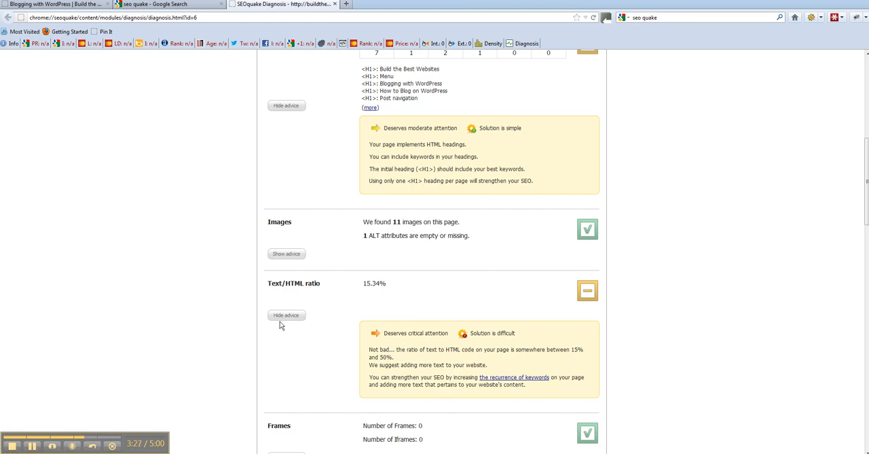
Step: Hide the Text/HTML ratio advice and scroll through Website Compliance down to Server
click(286, 316)
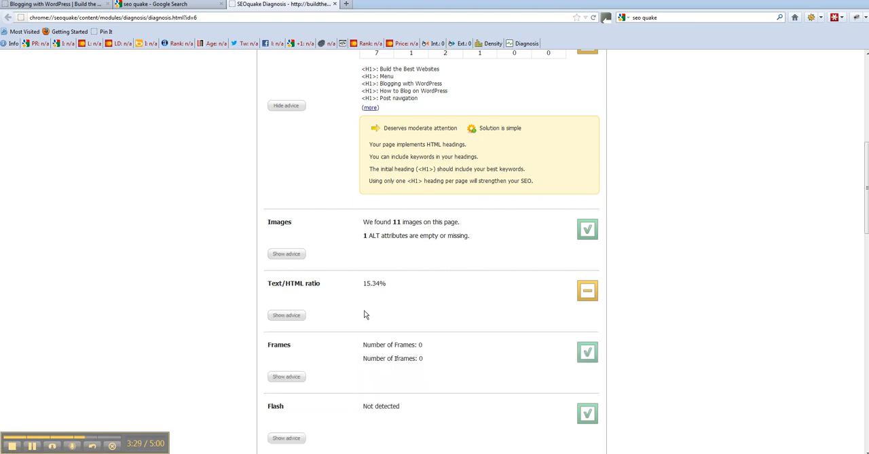
scroll(down, 3)
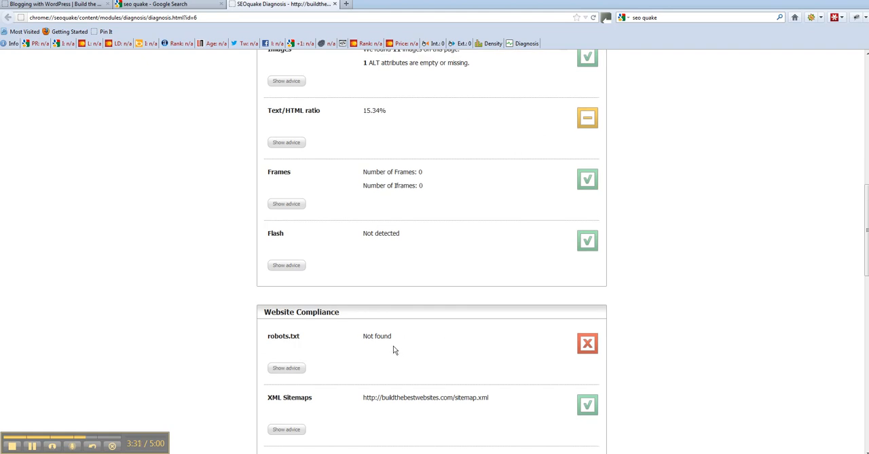
mouse_move(624, 361)
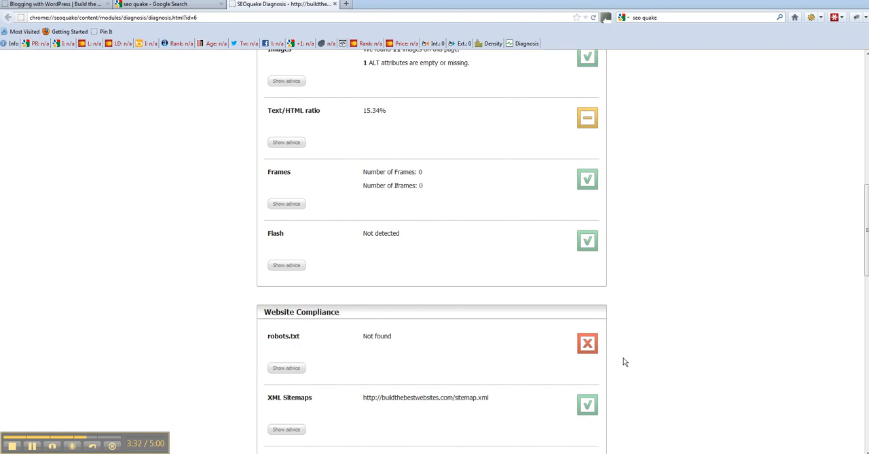
scroll(down, 3)
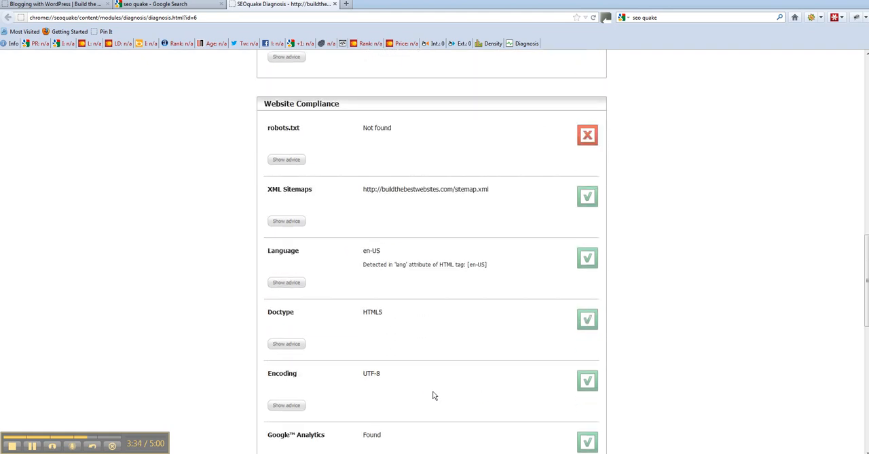
scroll(down, 3)
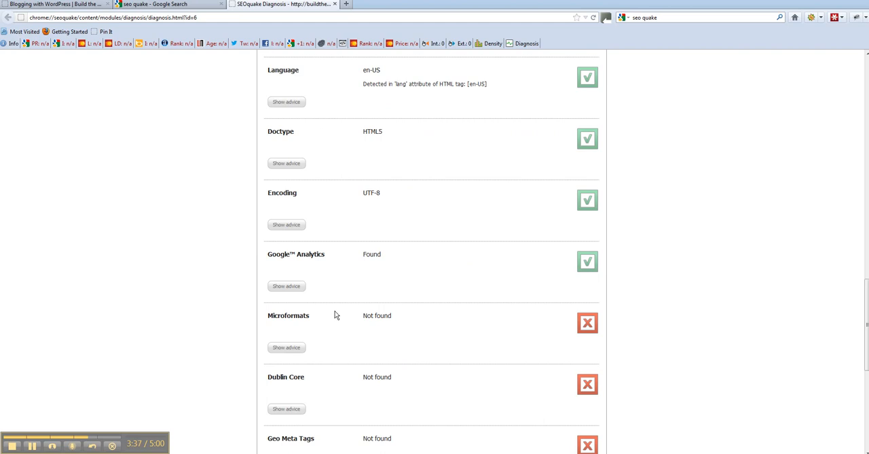
scroll(down, 3)
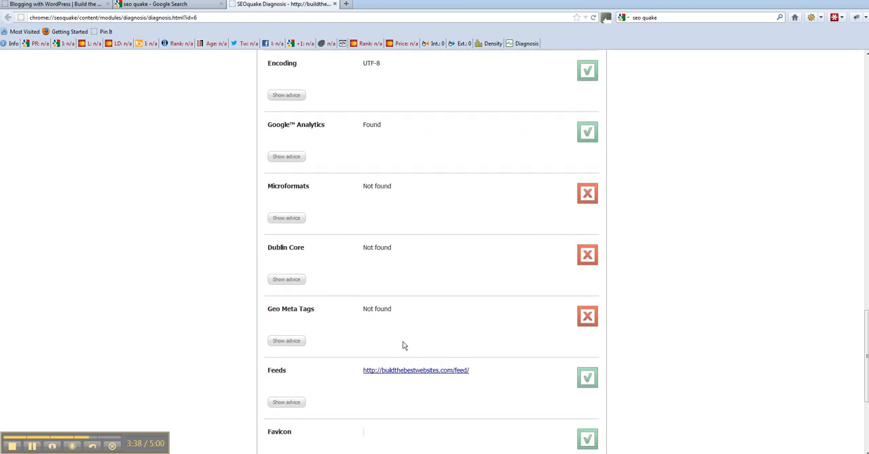
mouse_move(294, 307)
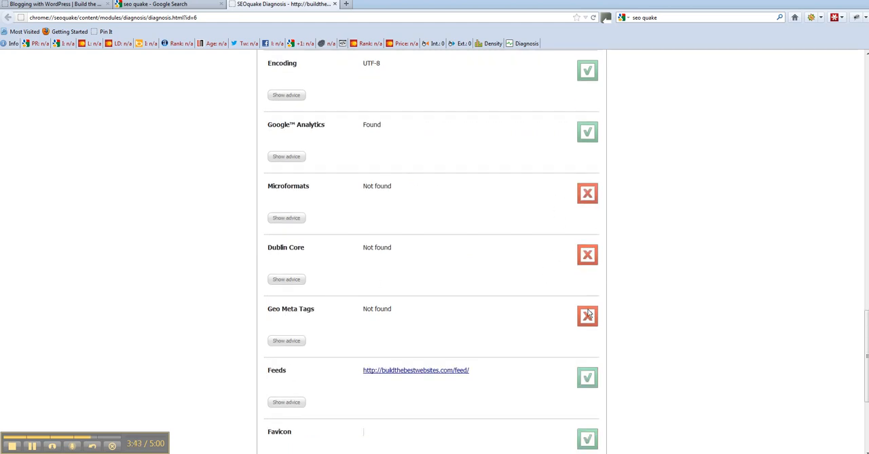
scroll(down, 3)
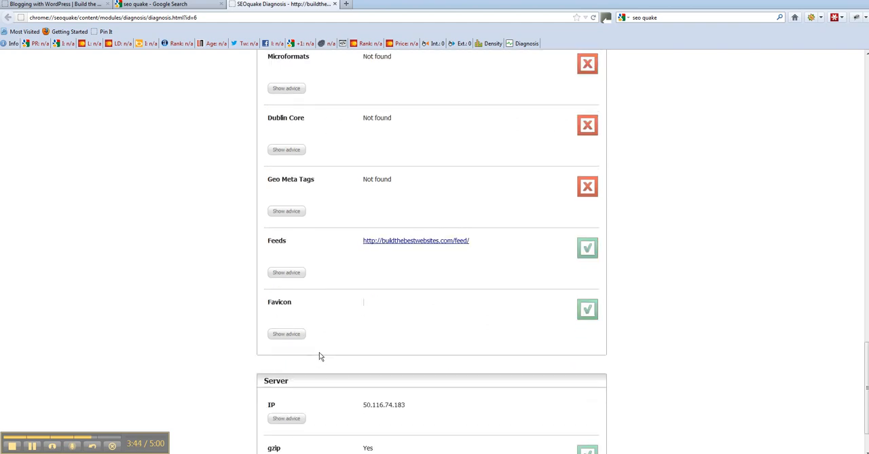
scroll(down, 3)
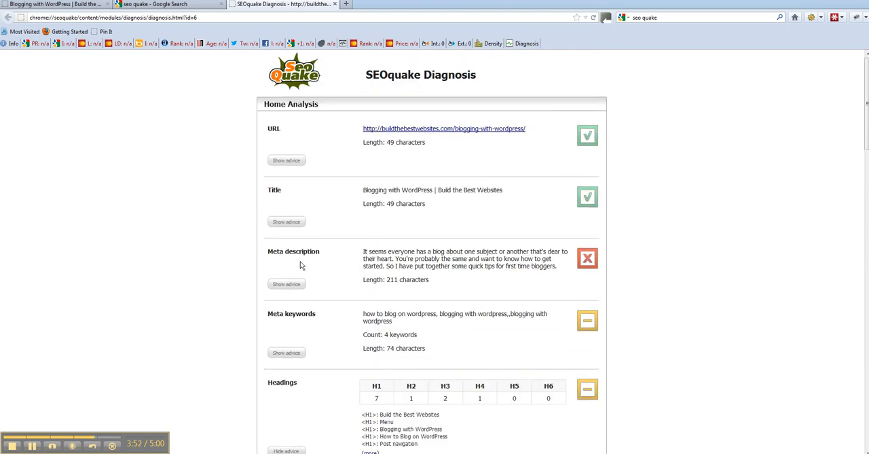
mouse_move(594, 275)
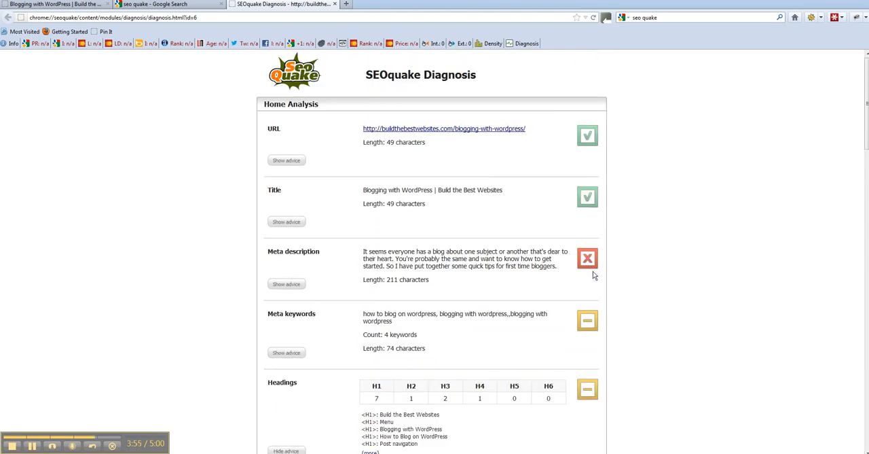
mouse_move(393, 394)
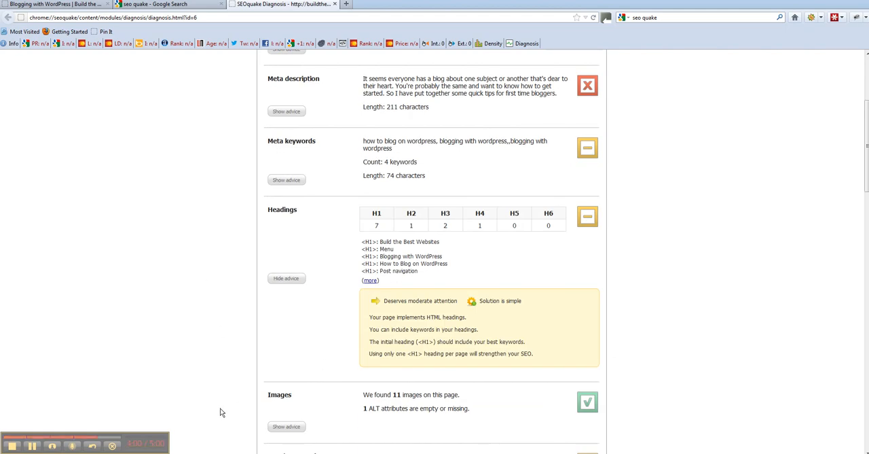
Step: Scroll between the Headings advice and Website Compliance (XML sitemap, en-US, HTML5 Doctype)
scroll(down, 3)
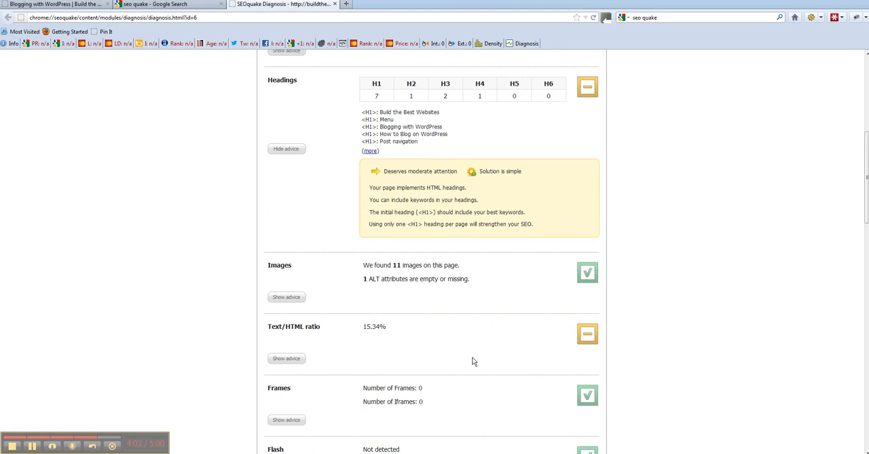
mouse_move(364, 330)
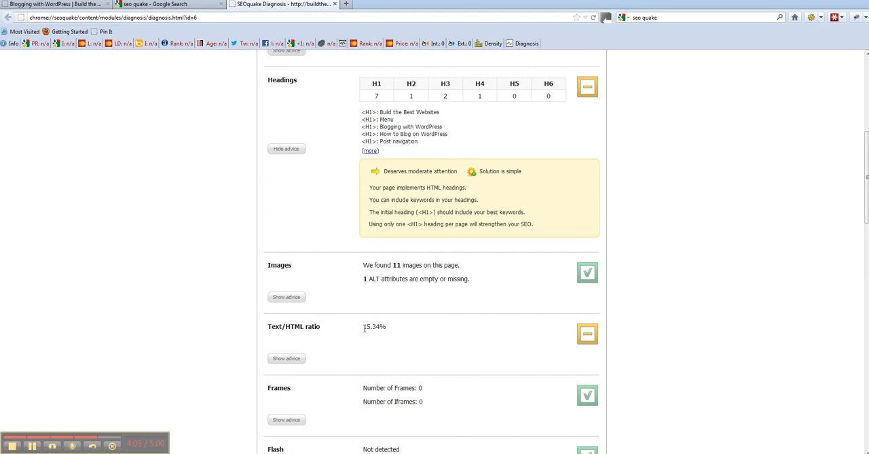
scroll(up, 3)
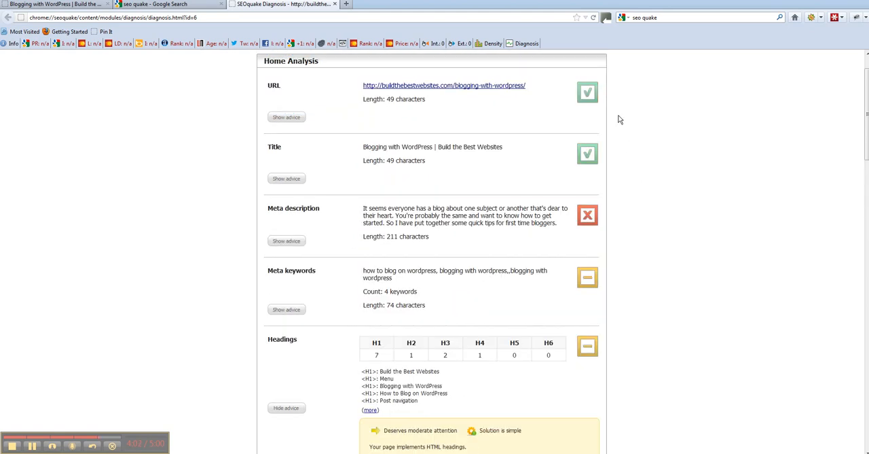
mouse_move(590, 437)
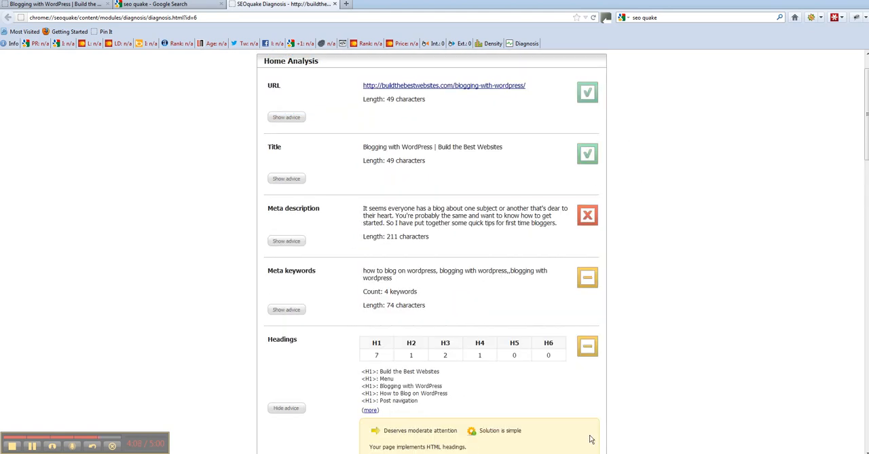
scroll(down, 3)
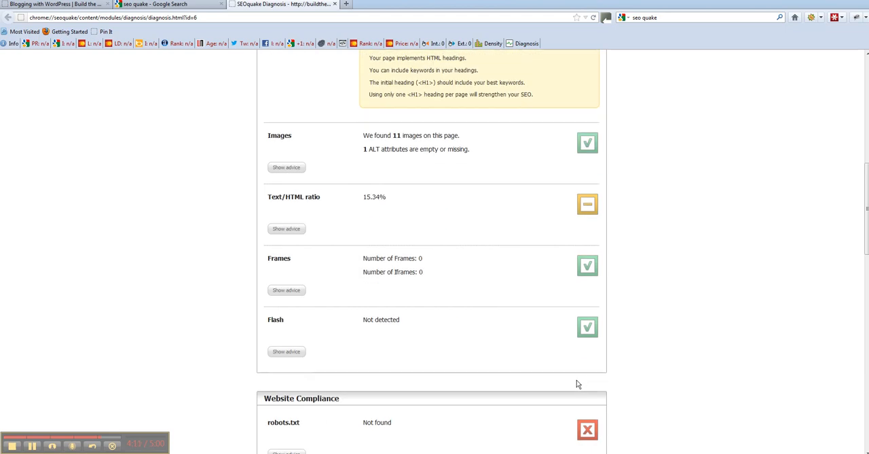
scroll(down, 3)
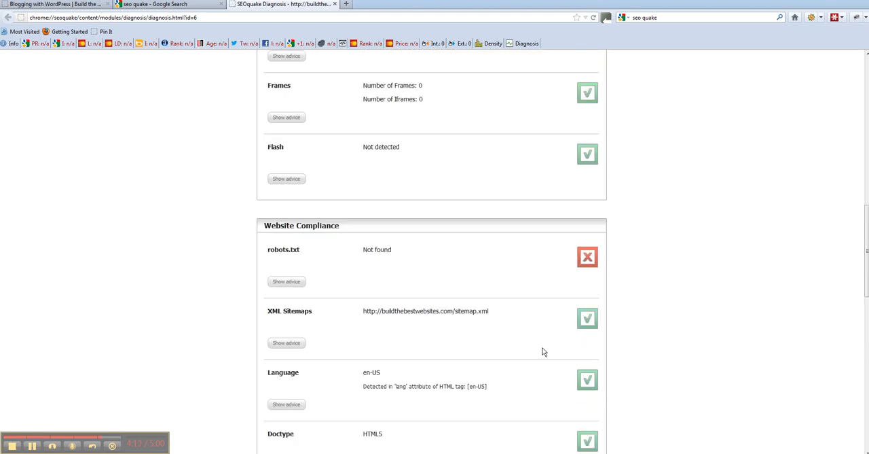
mouse_move(276, 244)
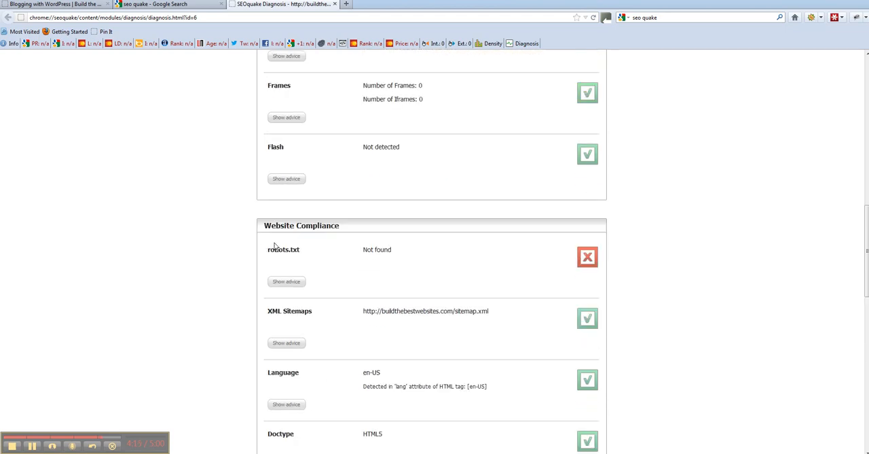
mouse_move(156, 238)
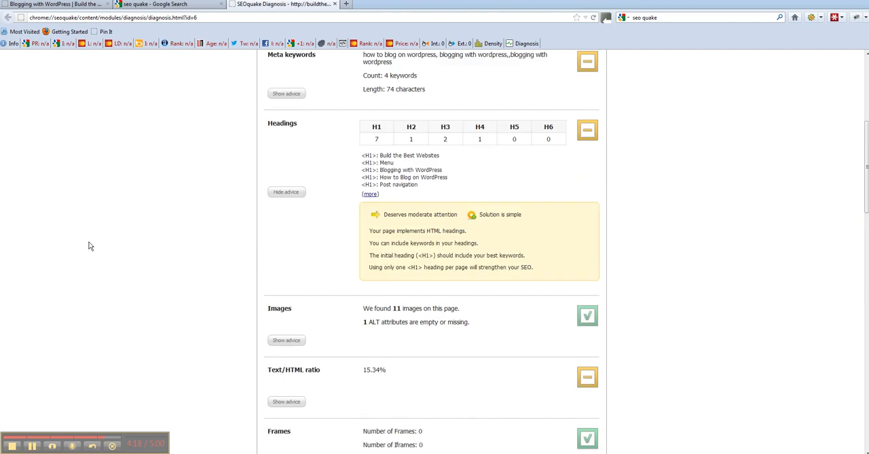
mouse_move(331, 179)
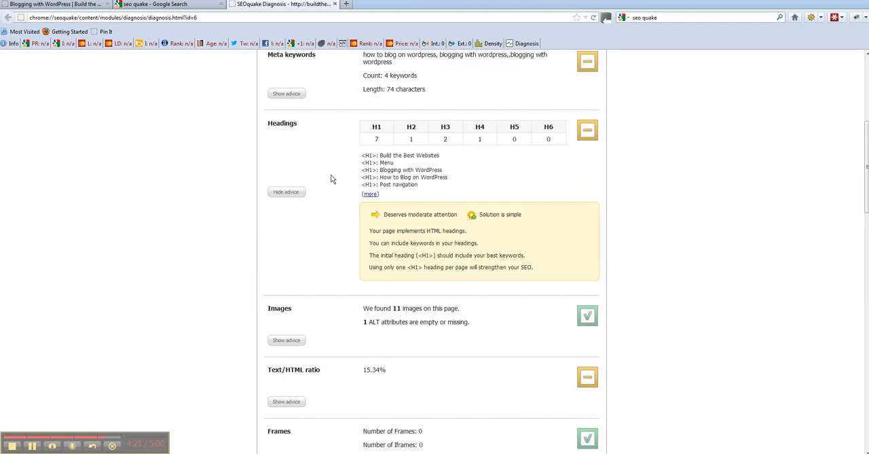
mouse_move(80, 108)
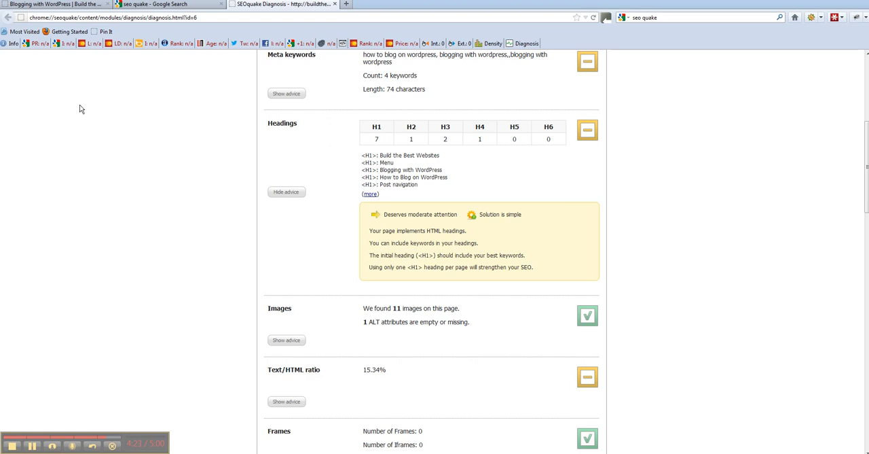
mouse_move(534, 32)
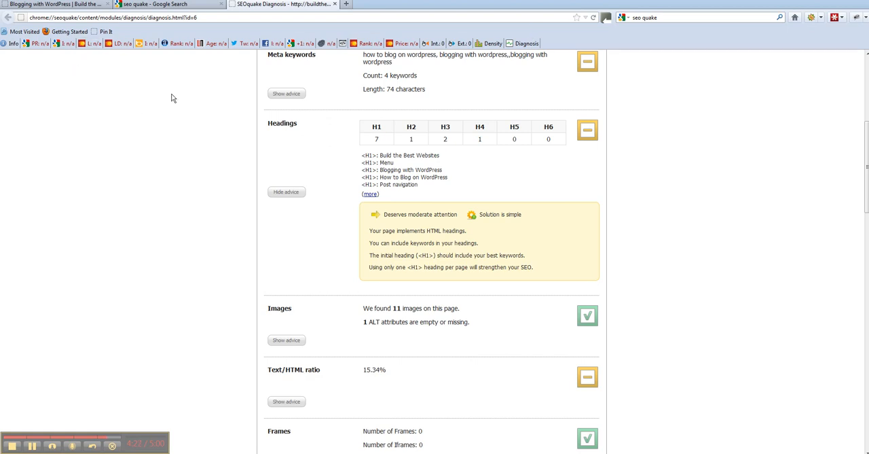
mouse_move(191, 73)
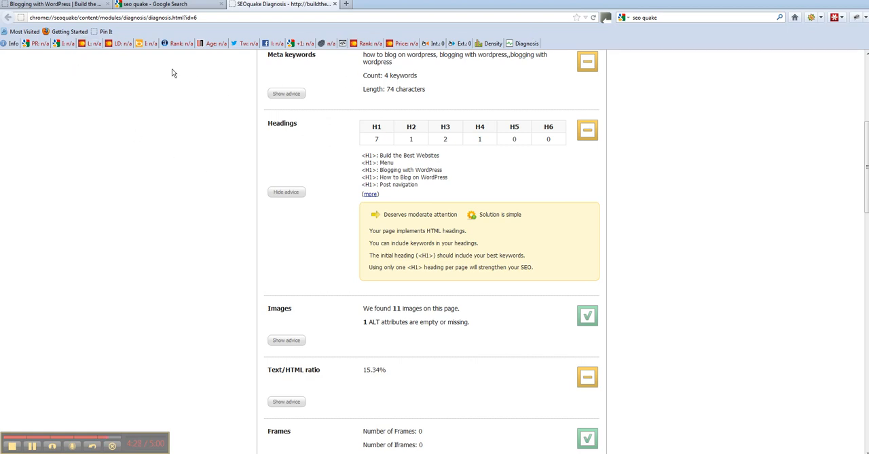
mouse_move(323, 168)
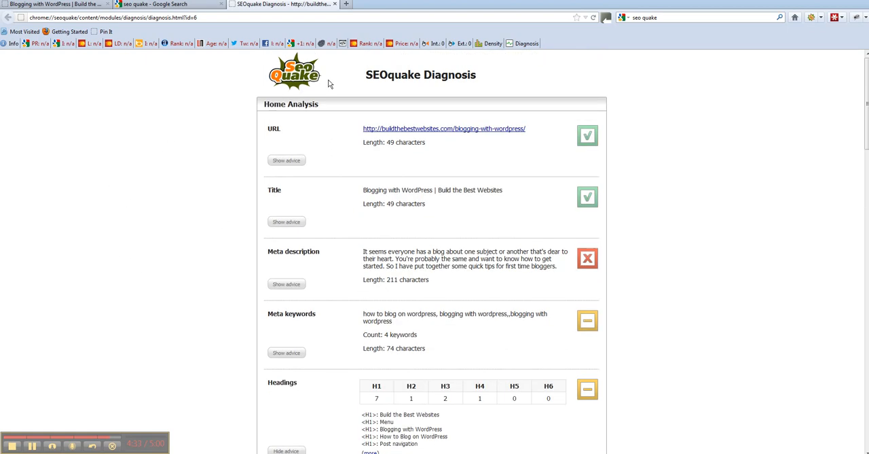
mouse_move(324, 131)
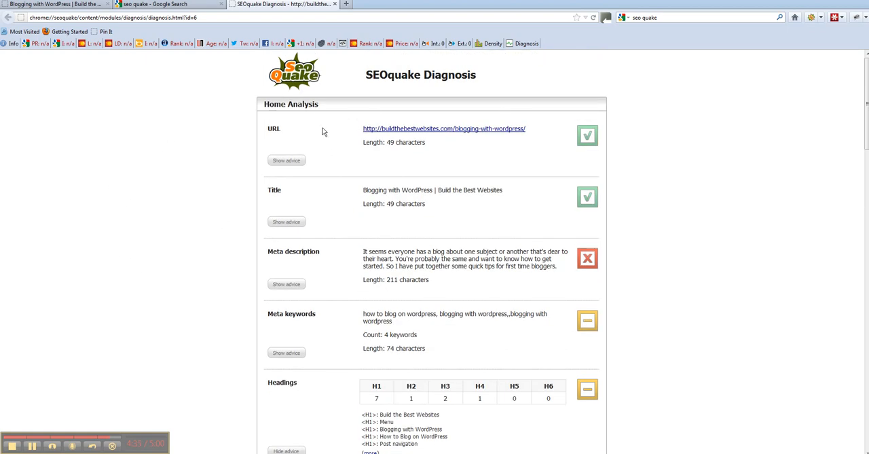
mouse_move(27, 366)
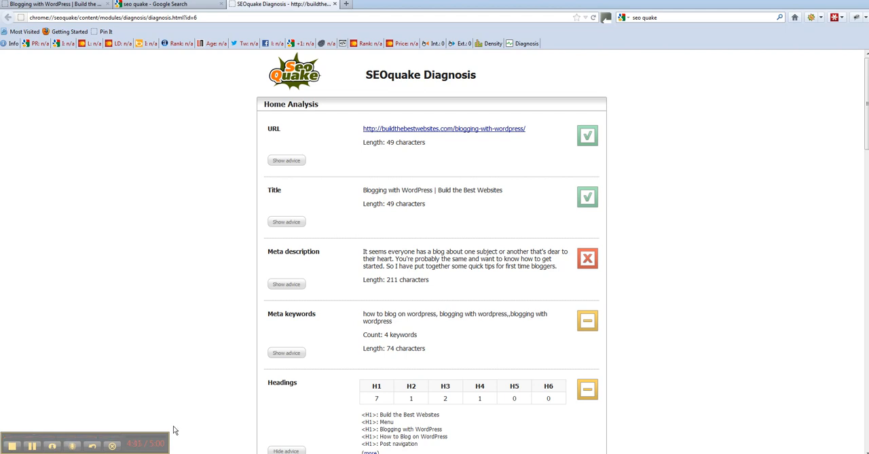
mouse_move(170, 303)
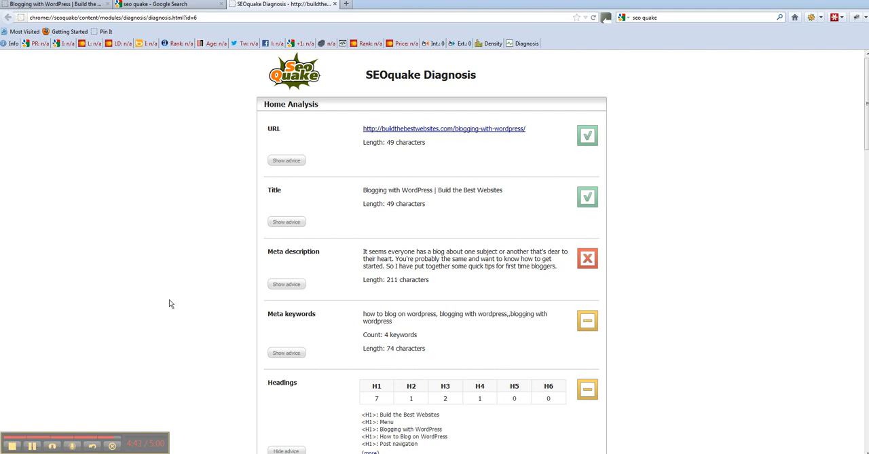
mouse_move(99, 401)
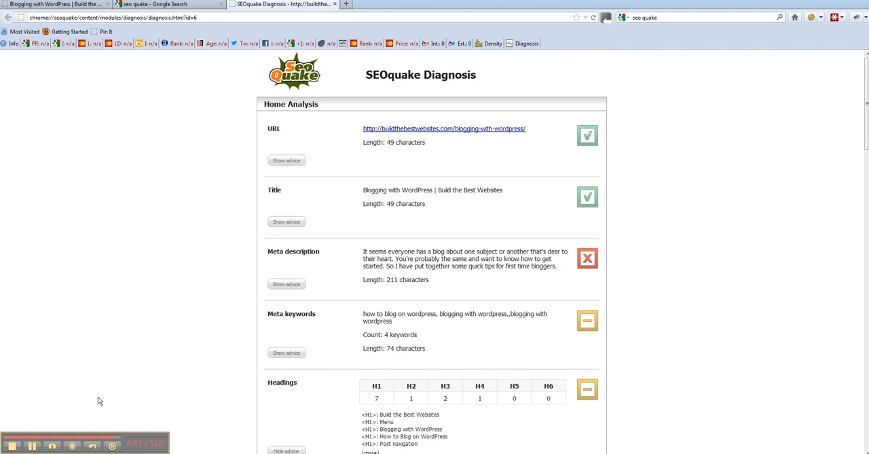